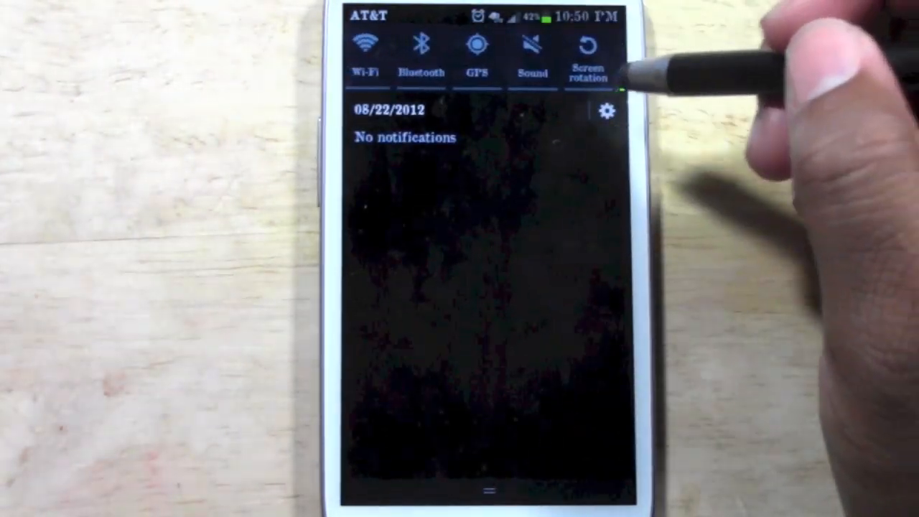
- From the notification shade's settings, allow app installs from Unknown sources in Security
{"action": "left_click", "coordinate": [607, 112]}
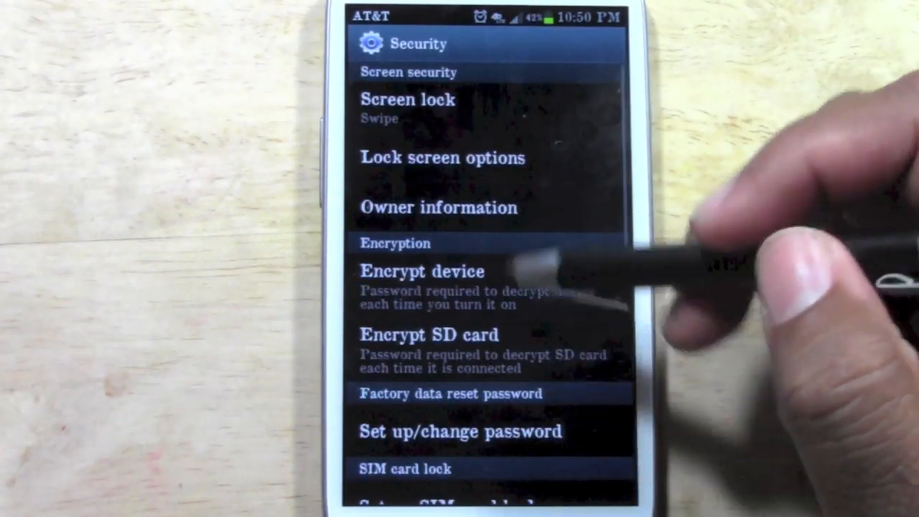
{"action": "scroll", "scroll_direction": "down", "scroll_amount": 3}
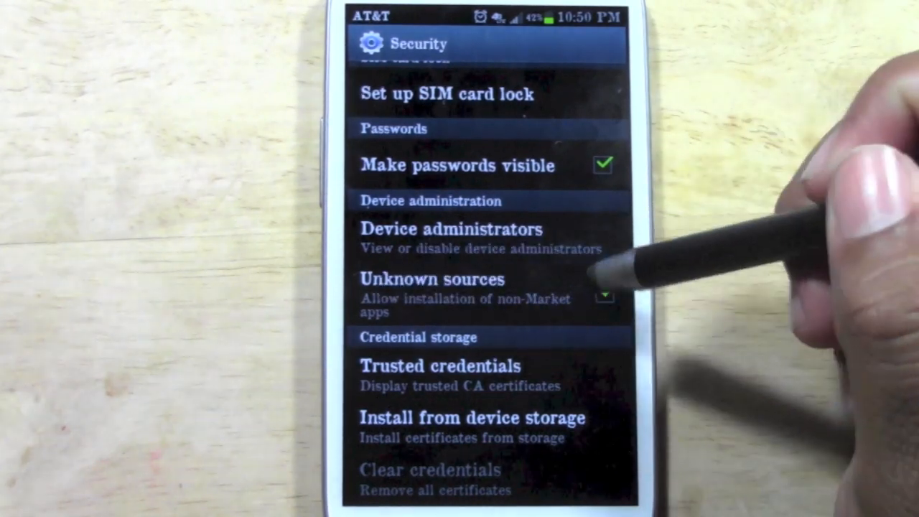
{"action": "left_click", "coordinate": [604, 294]}
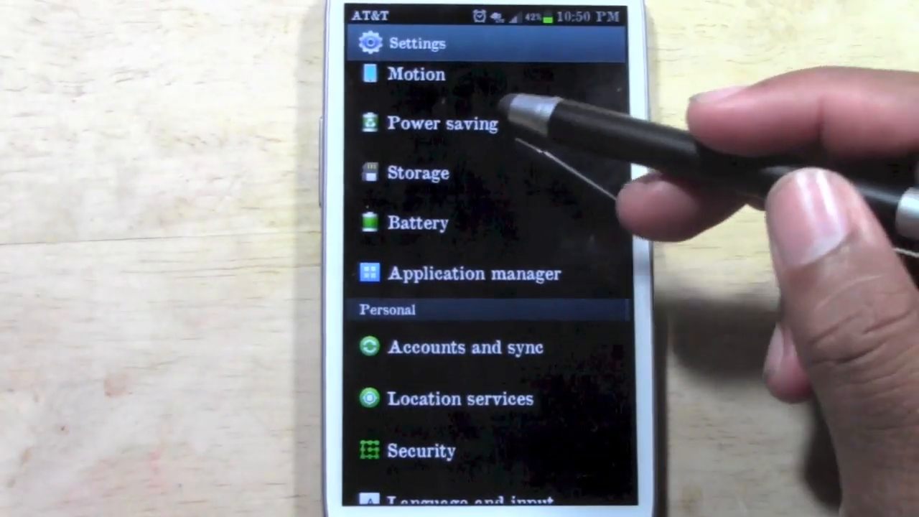
- Browse downloadable FlipFont fonts from Display's font style chooser
{"action": "scroll", "scroll_direction": "up", "scroll_amount": 3}
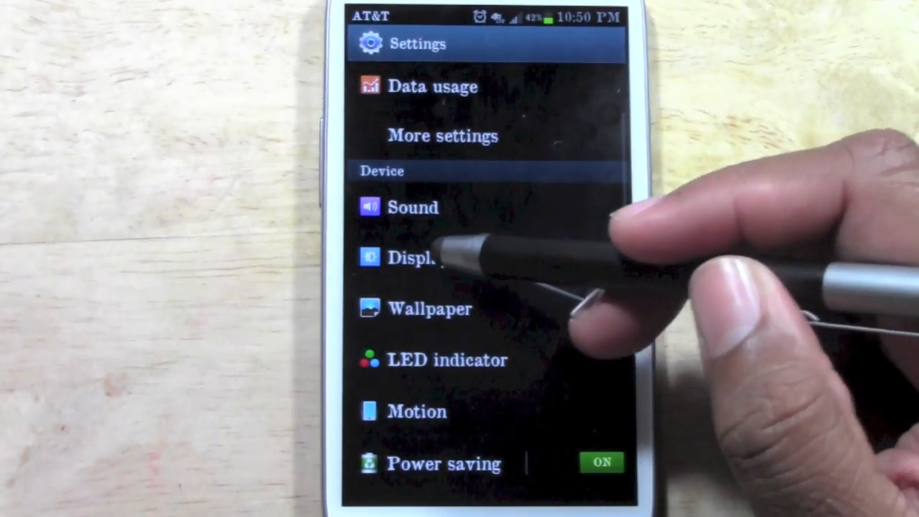
{"action": "left_click", "coordinate": [417, 257]}
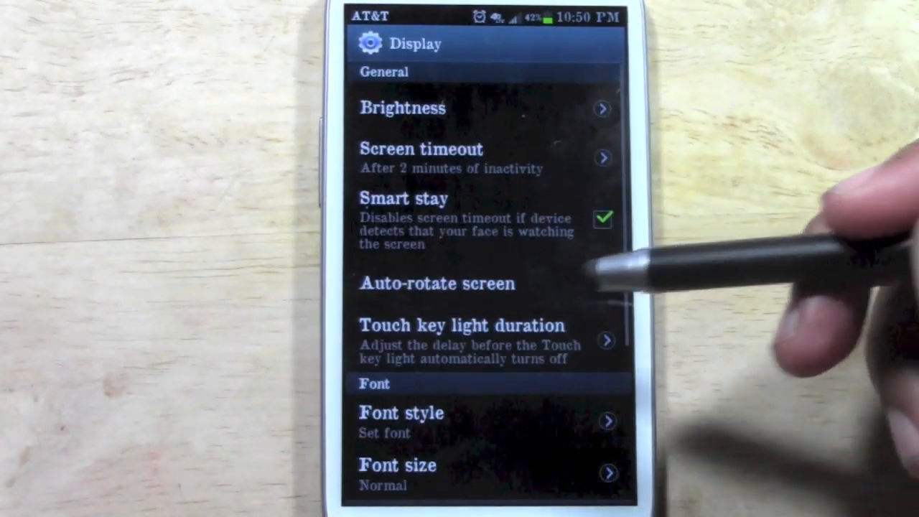
{"action": "scroll", "scroll_direction": "down", "scroll_amount": 3}
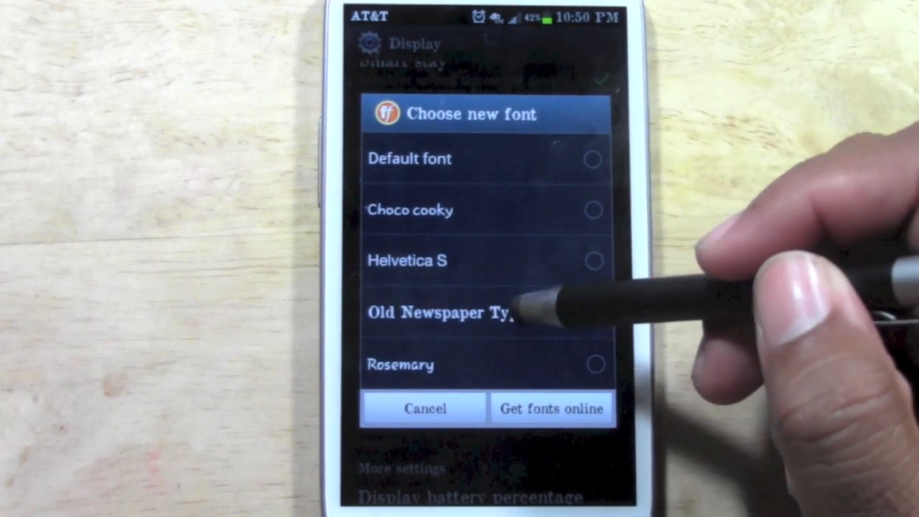
{"action": "left_click", "coordinate": [595, 313]}
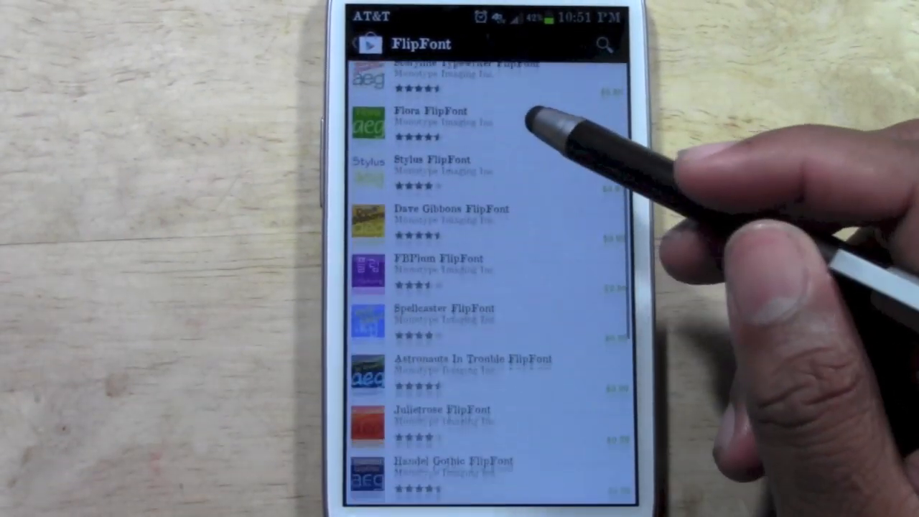
- Find Fontomizer SP by BOTTOBUCHE in the FlipFont results and view its listing
{"action": "scroll", "scroll_direction": "down", "scroll_amount": 3}
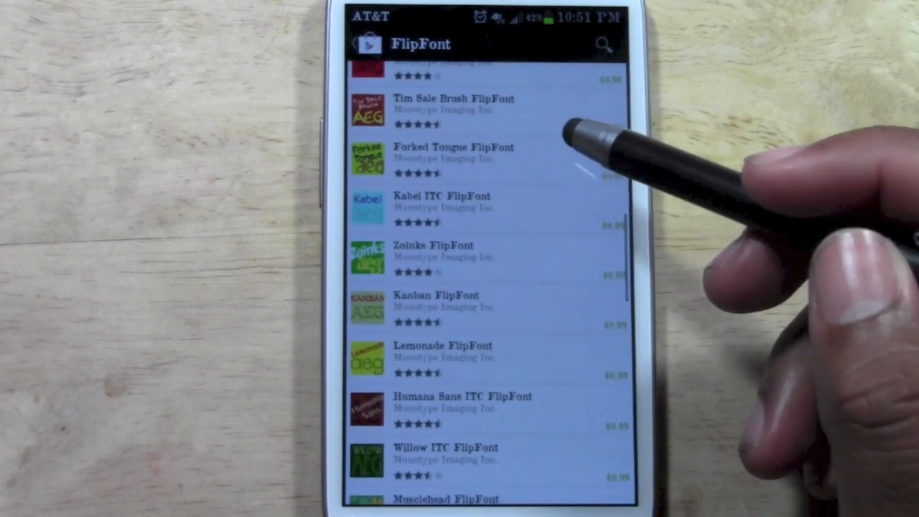
{"action": "scroll", "scroll_direction": "up", "scroll_amount": 3}
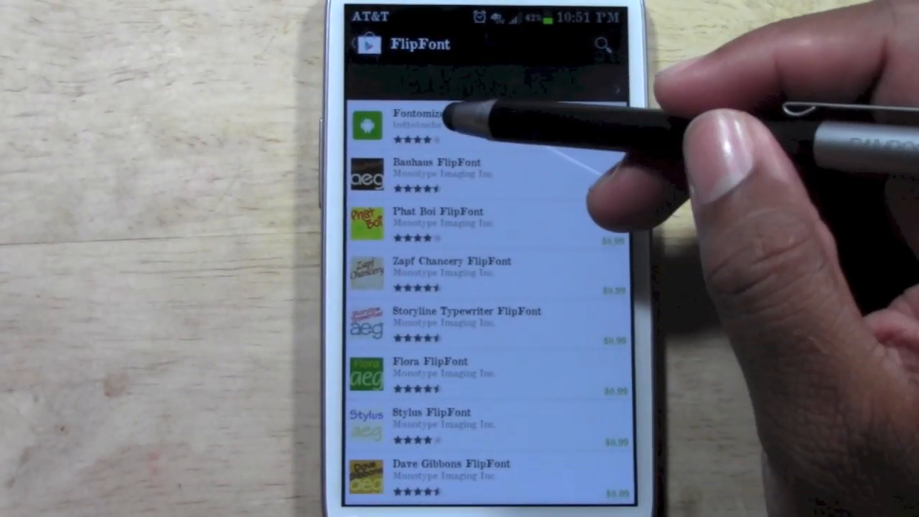
{"action": "left_click", "coordinate": [431, 125]}
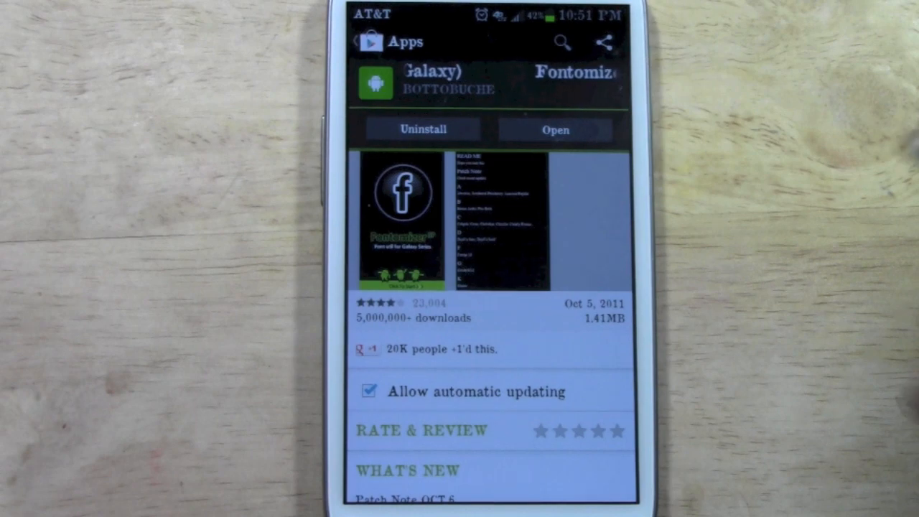
- Launch Fontomizer SP and download SaturnPlus from its alphabetical font list
{"action": "left_click", "coordinate": [554, 130]}
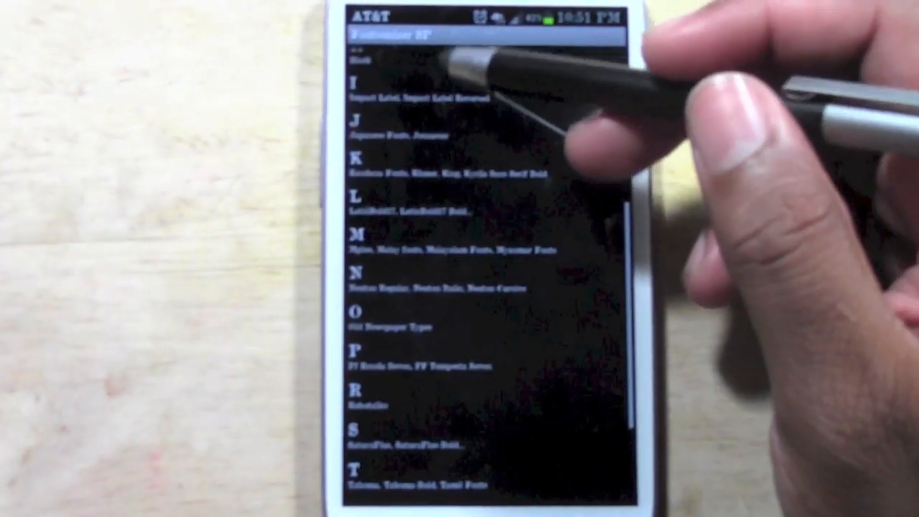
{"action": "scroll", "scroll_direction": "down", "scroll_amount": 3}
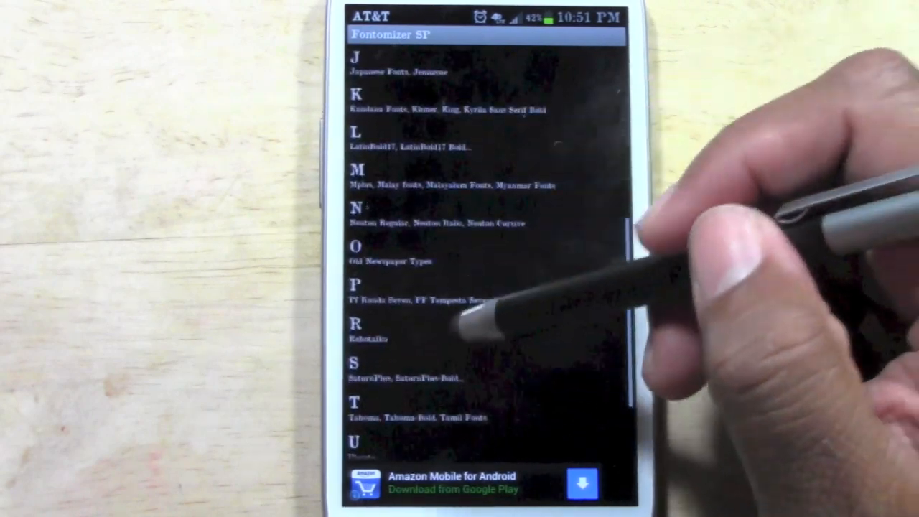
{"action": "scroll", "scroll_direction": "up", "scroll_amount": 3}
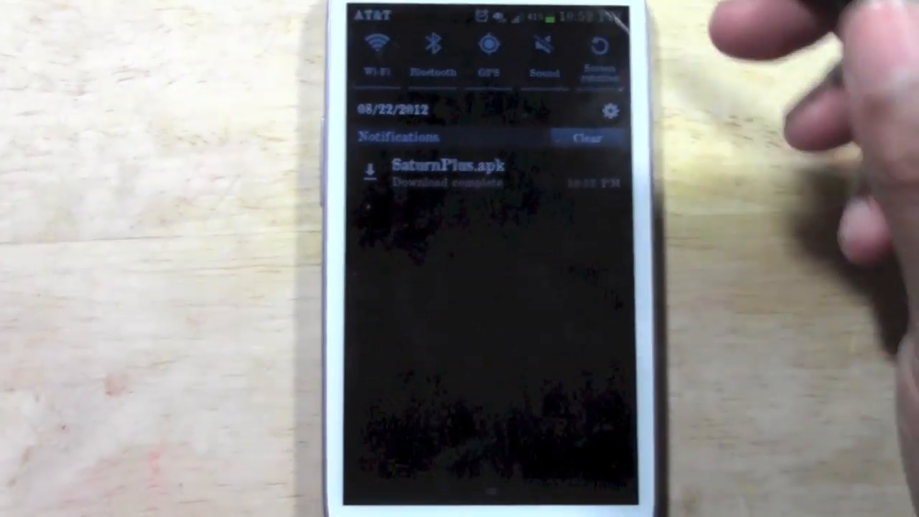
- Install the SaturnPlus.apk download from its Download complete notification
{"action": "left_click", "coordinate": [445, 168]}
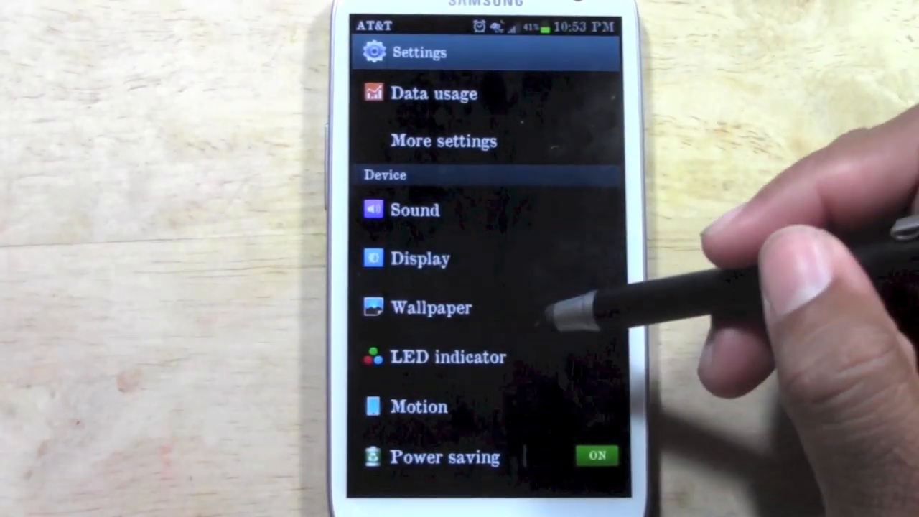
- Choose SaturnPlus under Display > Font style and confirm the switch
{"action": "left_click", "coordinate": [420, 258]}
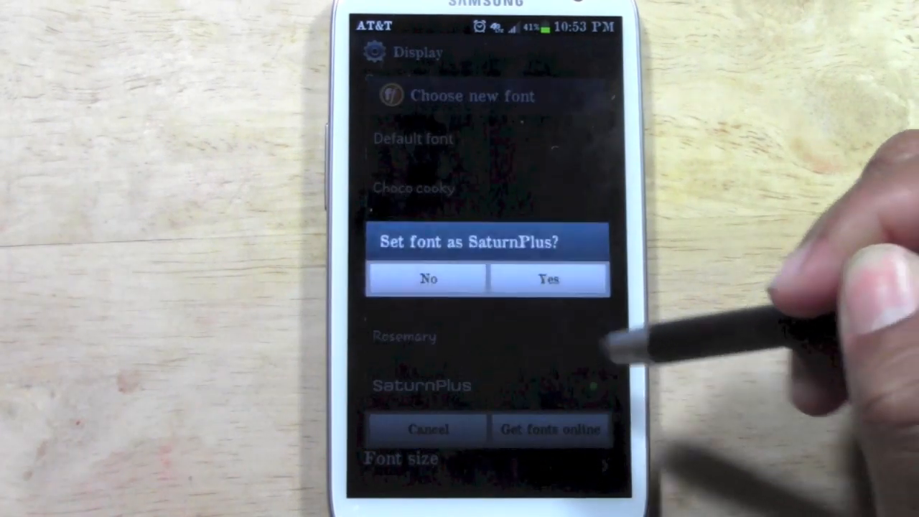
{"action": "mouse_move", "coordinate": [560, 229]}
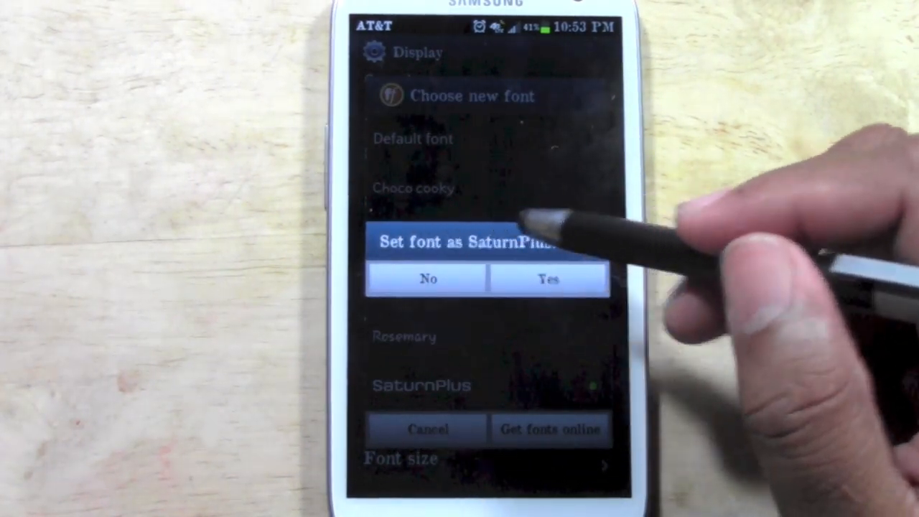
{"action": "left_click", "coordinate": [547, 279]}
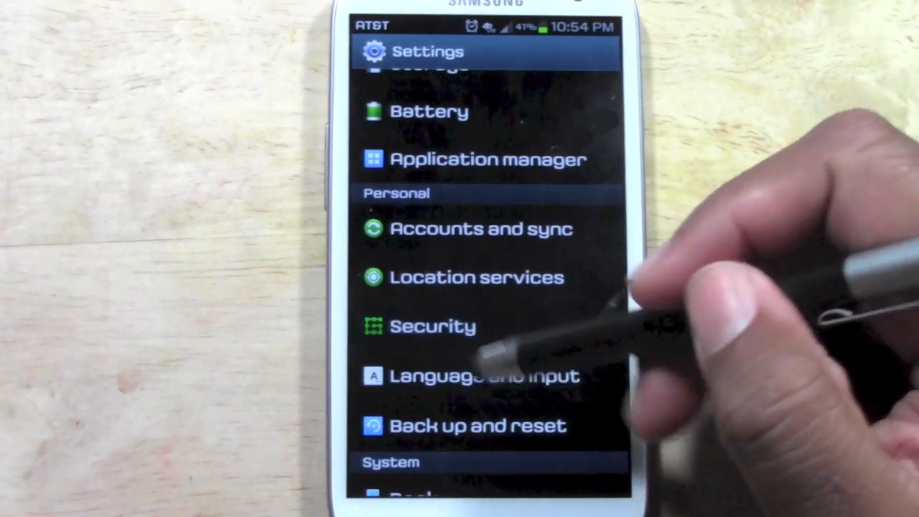
- Untick Unknown sources on the Security page
{"action": "left_click", "coordinate": [434, 326]}
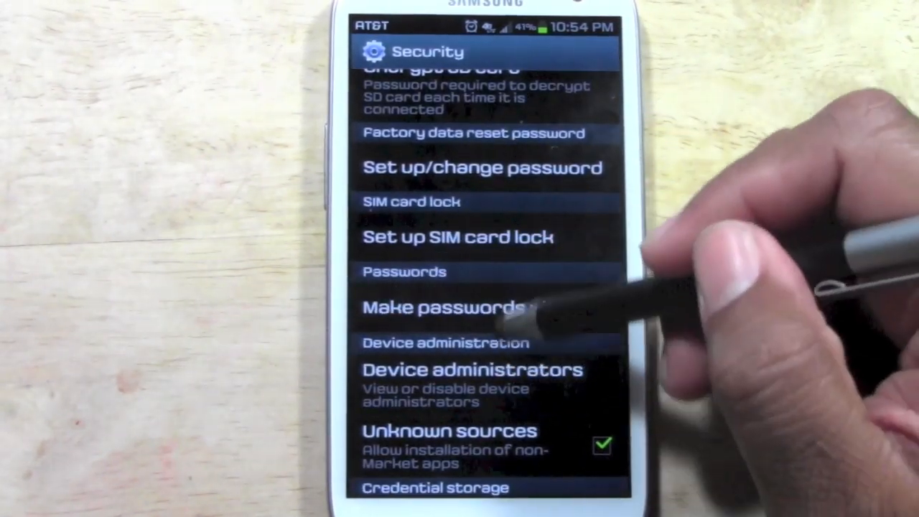
{"action": "scroll", "scroll_direction": "down", "scroll_amount": 3}
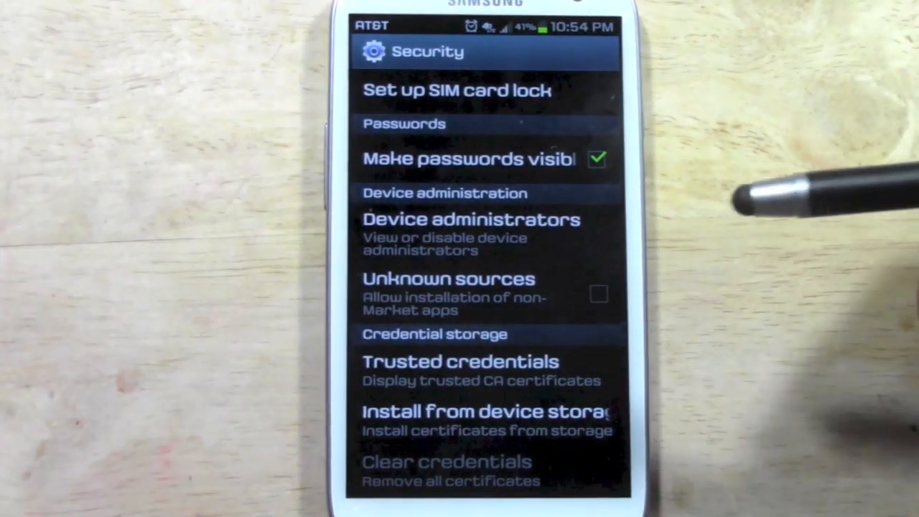